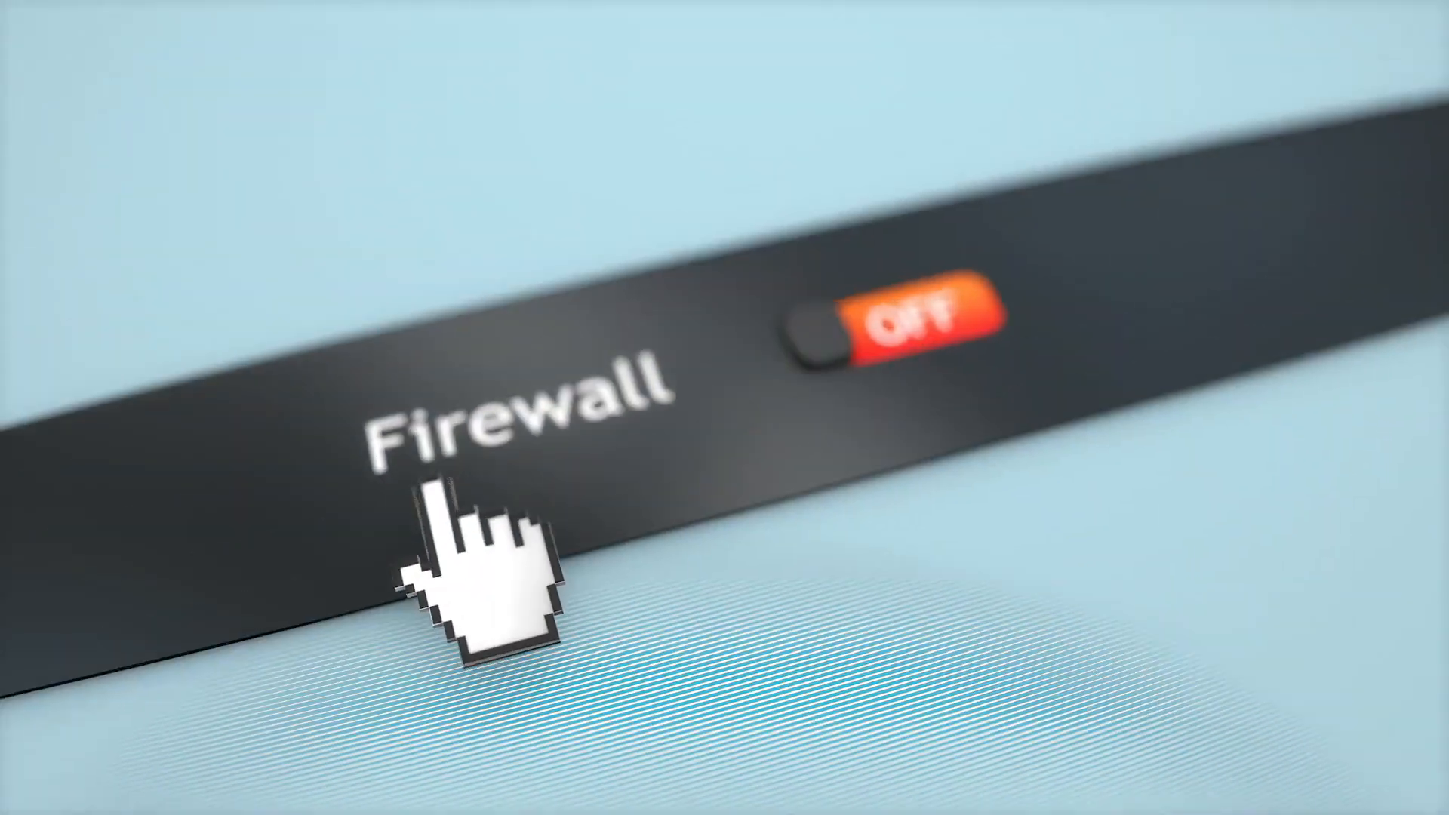
# Show the Live Cameras view with the office feeds and weather radar page.
pyautogui.click(888, 332)
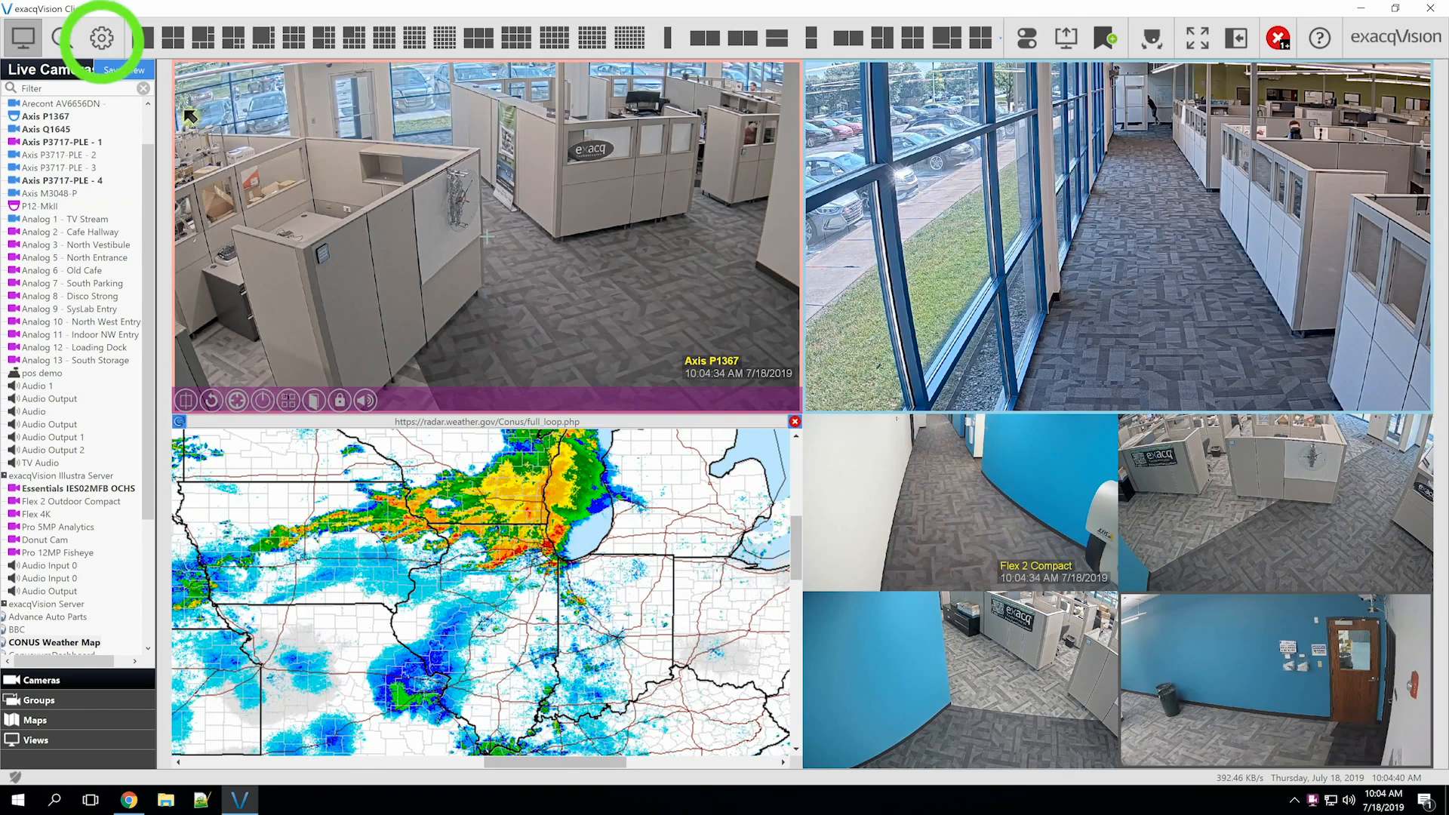
# Bring up Configure System for the exacqVision Server via the gear.
pyautogui.click(101, 38)
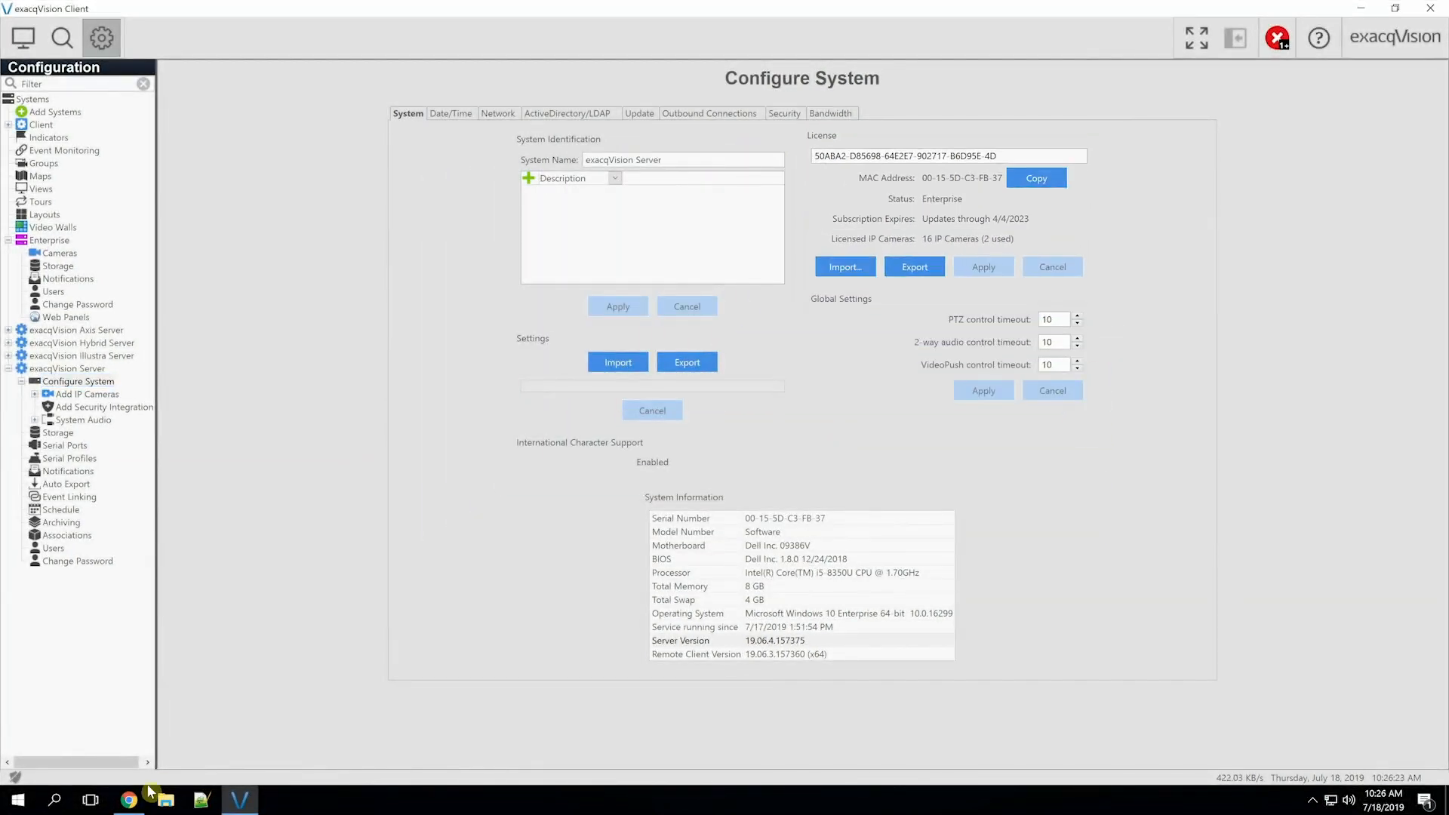
pyautogui.moveTo(128, 799)
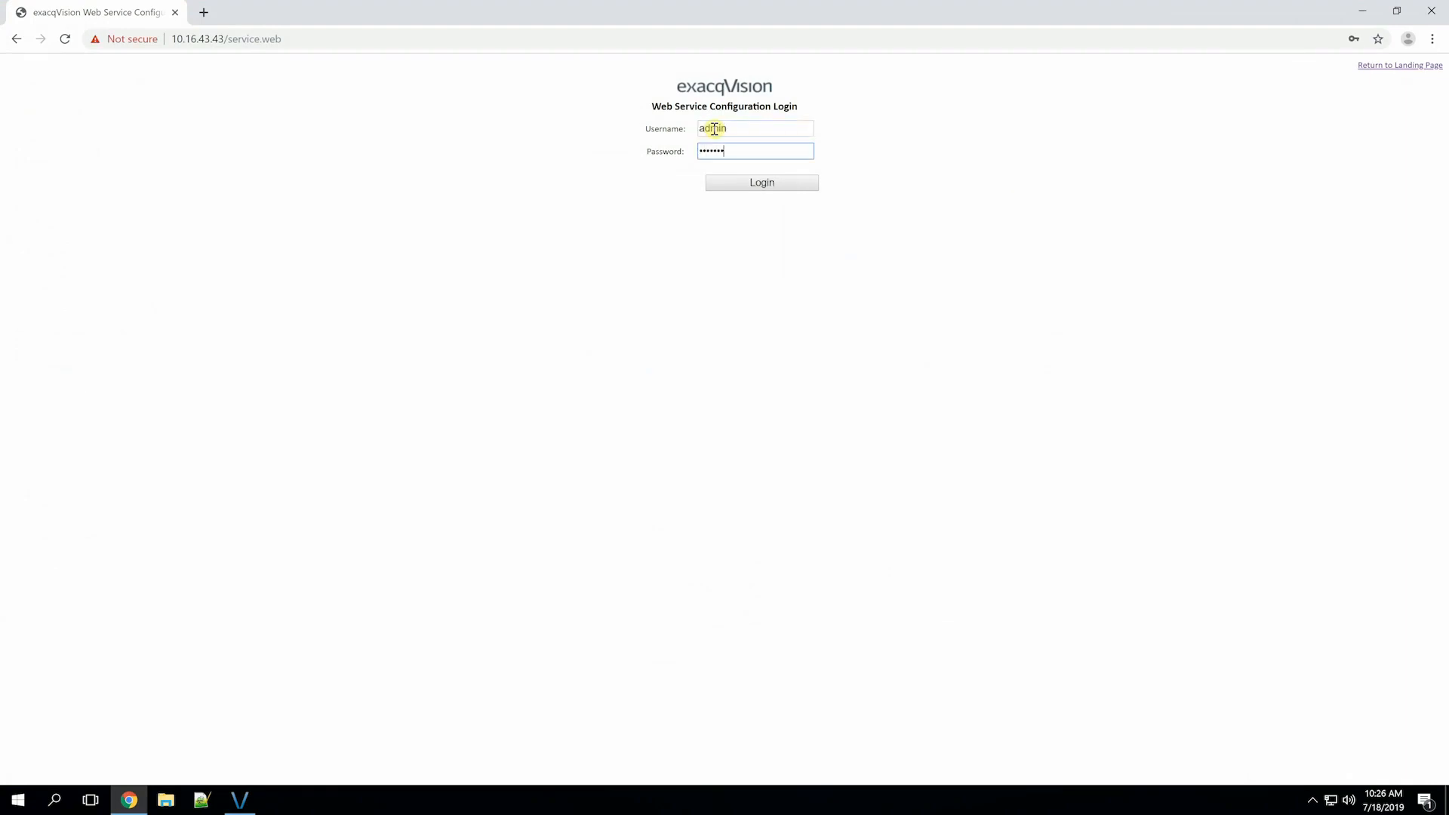
# Enable Power User Process on the localhost exacqVision Server connection and apply it.
pyautogui.click(760, 183)
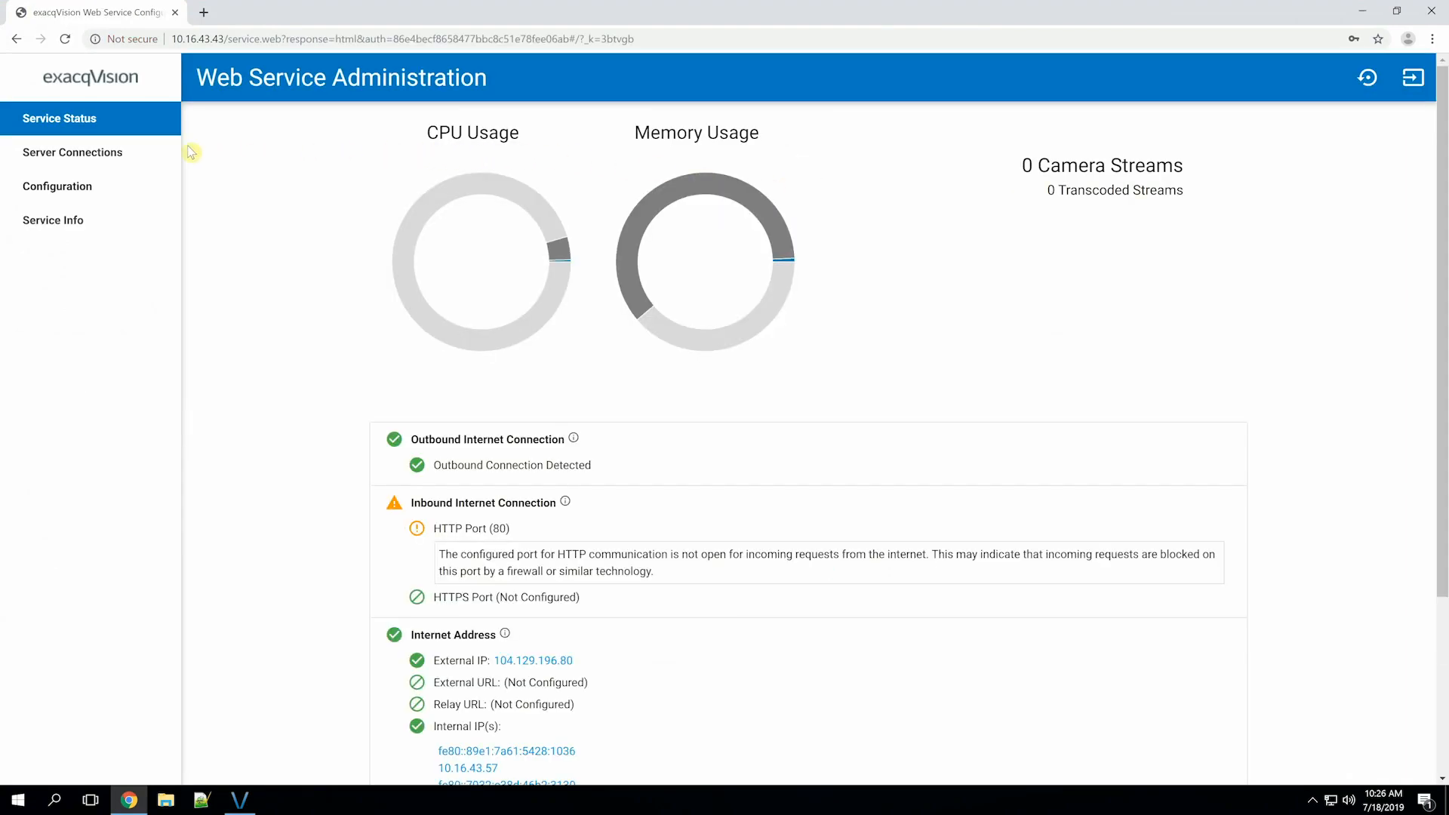
pyautogui.click(73, 151)
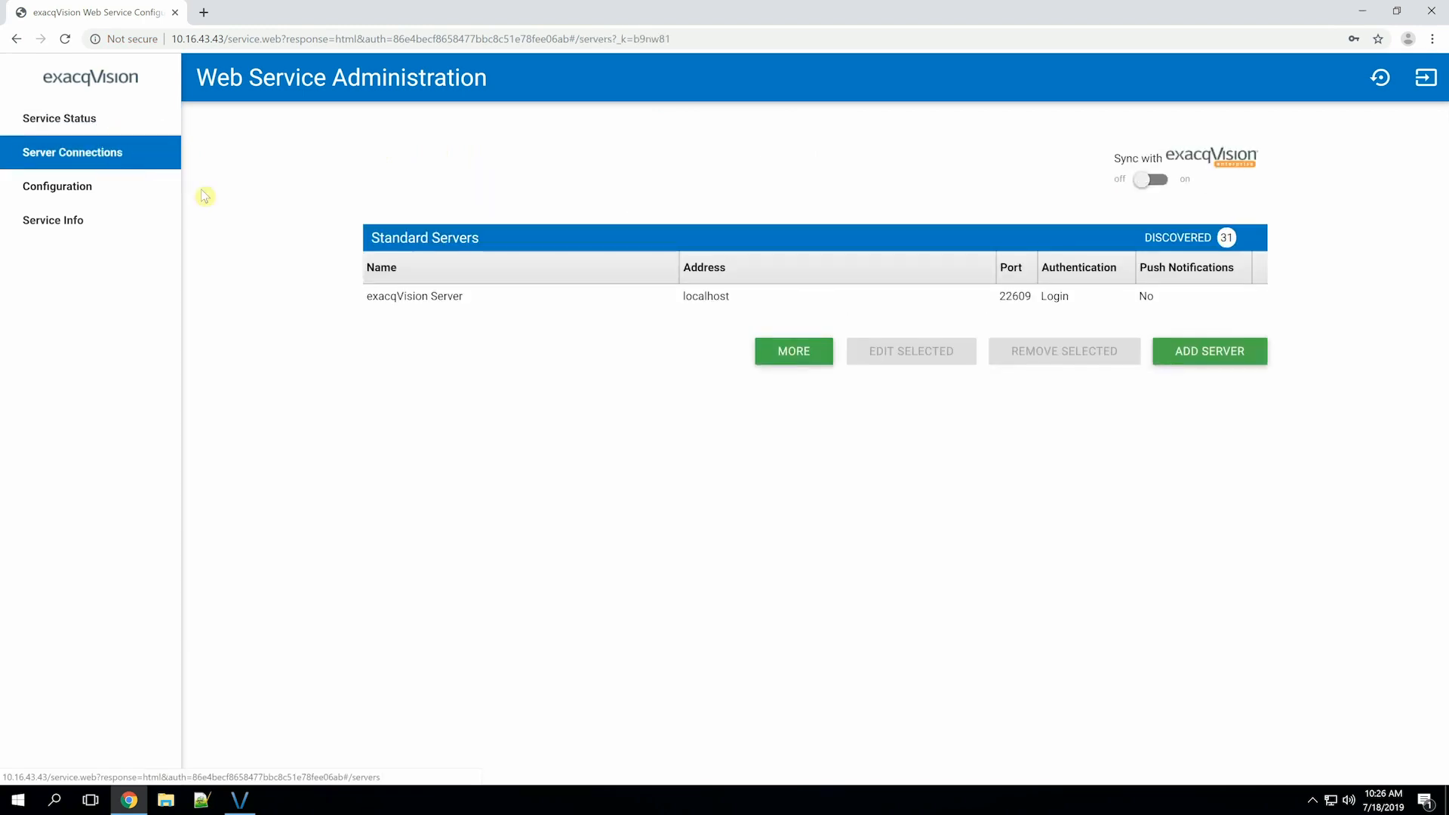
pyautogui.click(414, 295)
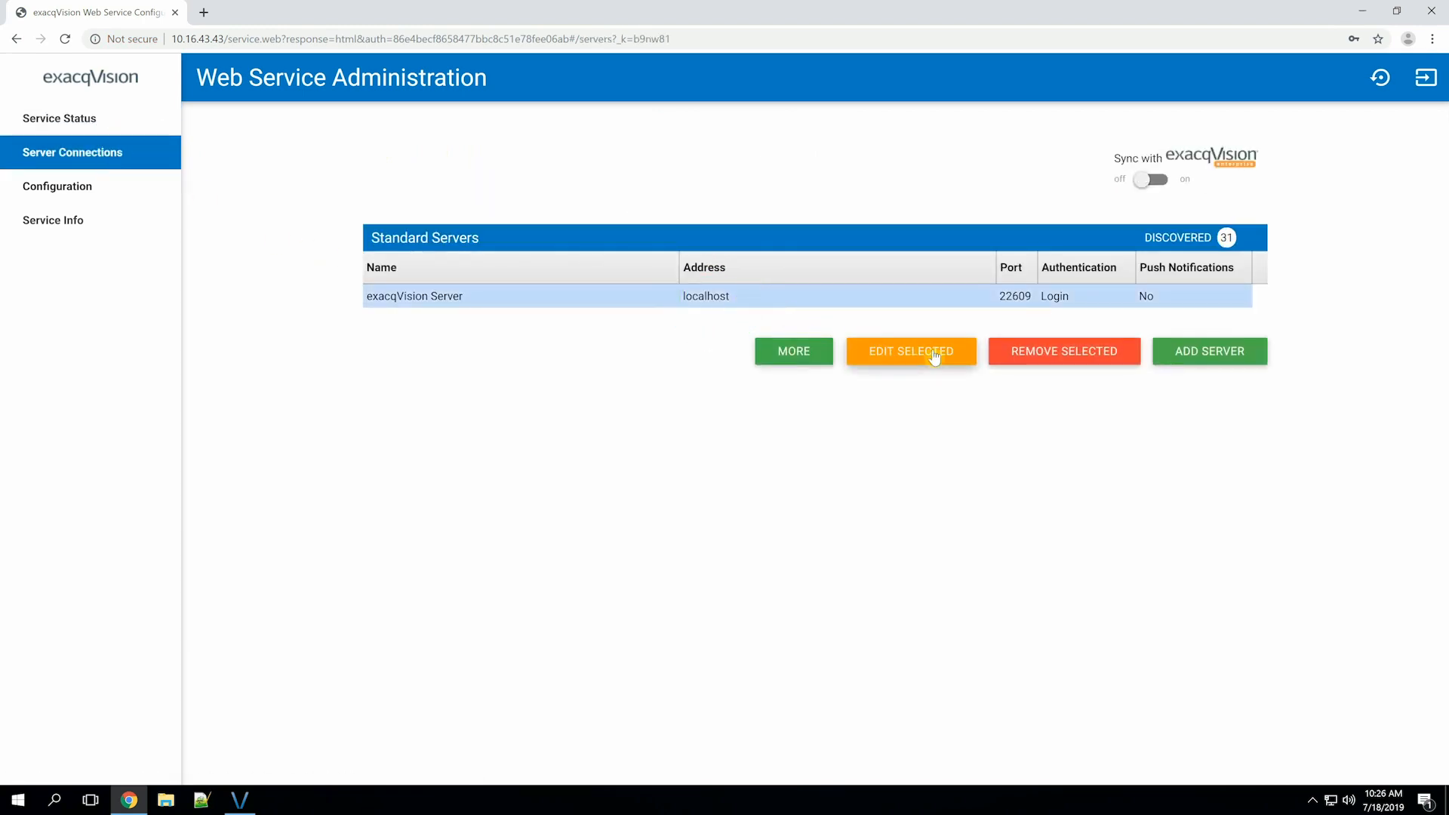
pyautogui.click(910, 351)
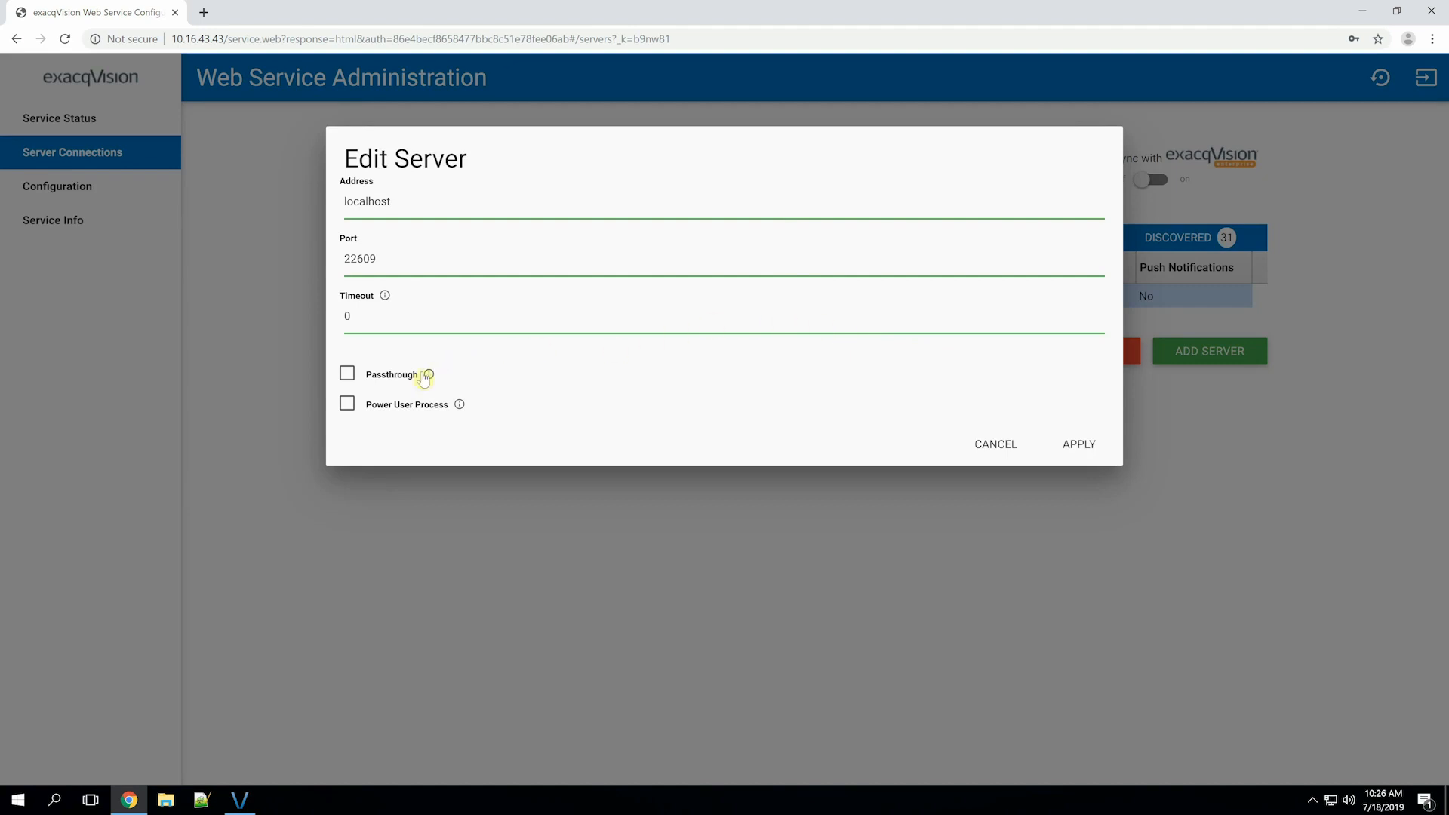
pyautogui.click(347, 405)
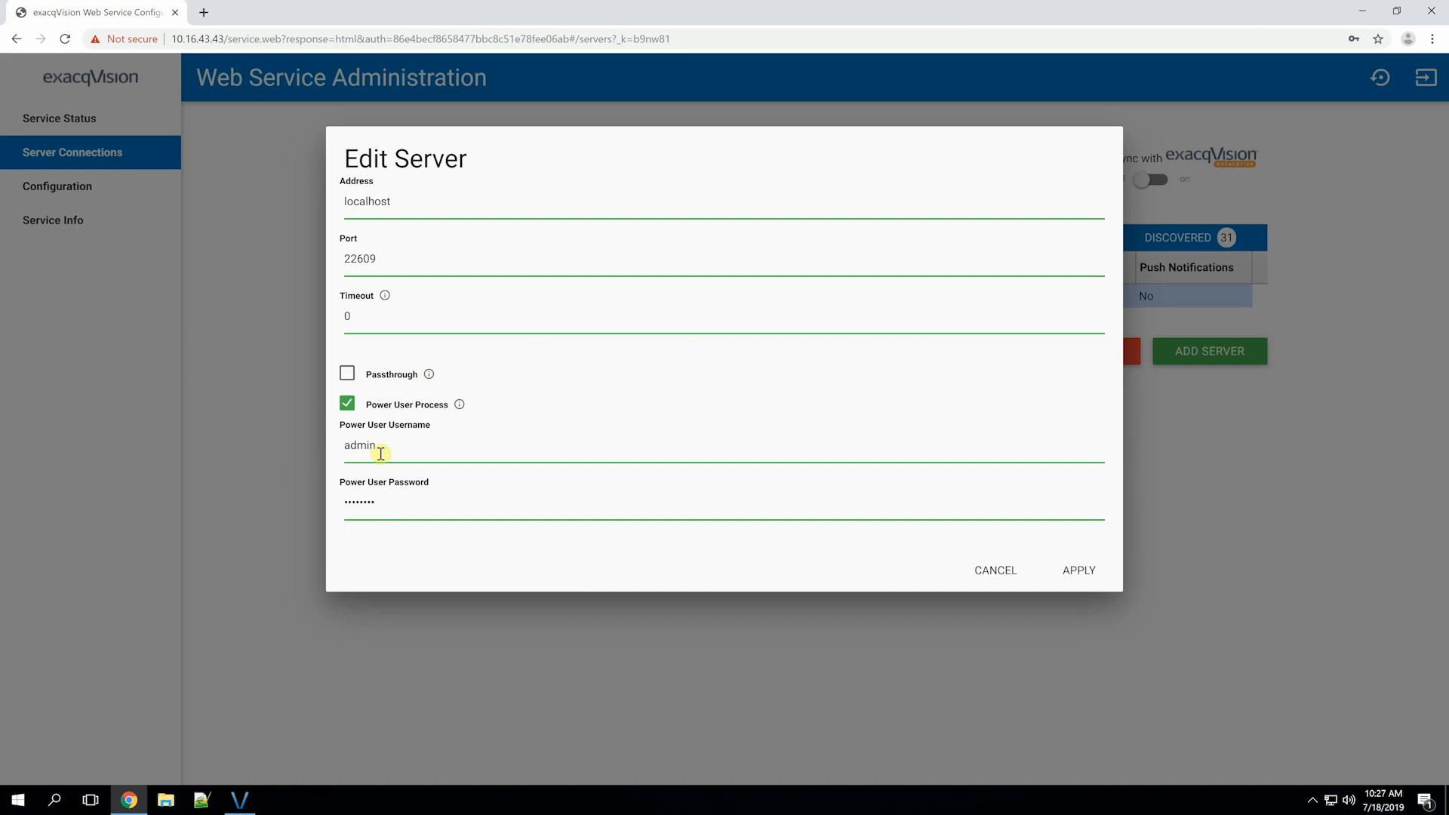
pyautogui.click(1078, 571)
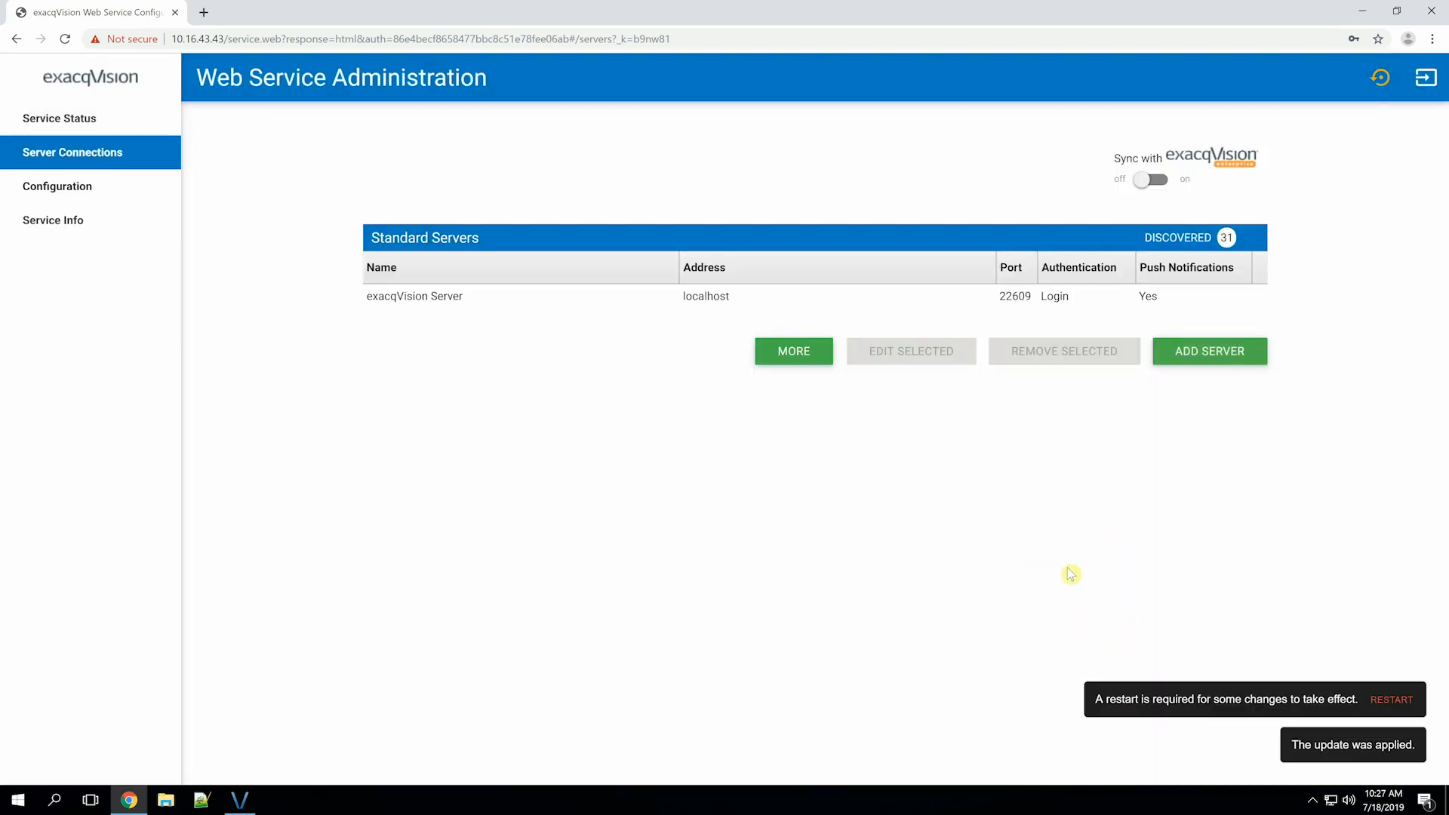
# Restart the web service so the connection change takes effect.
pyautogui.click(1390, 699)
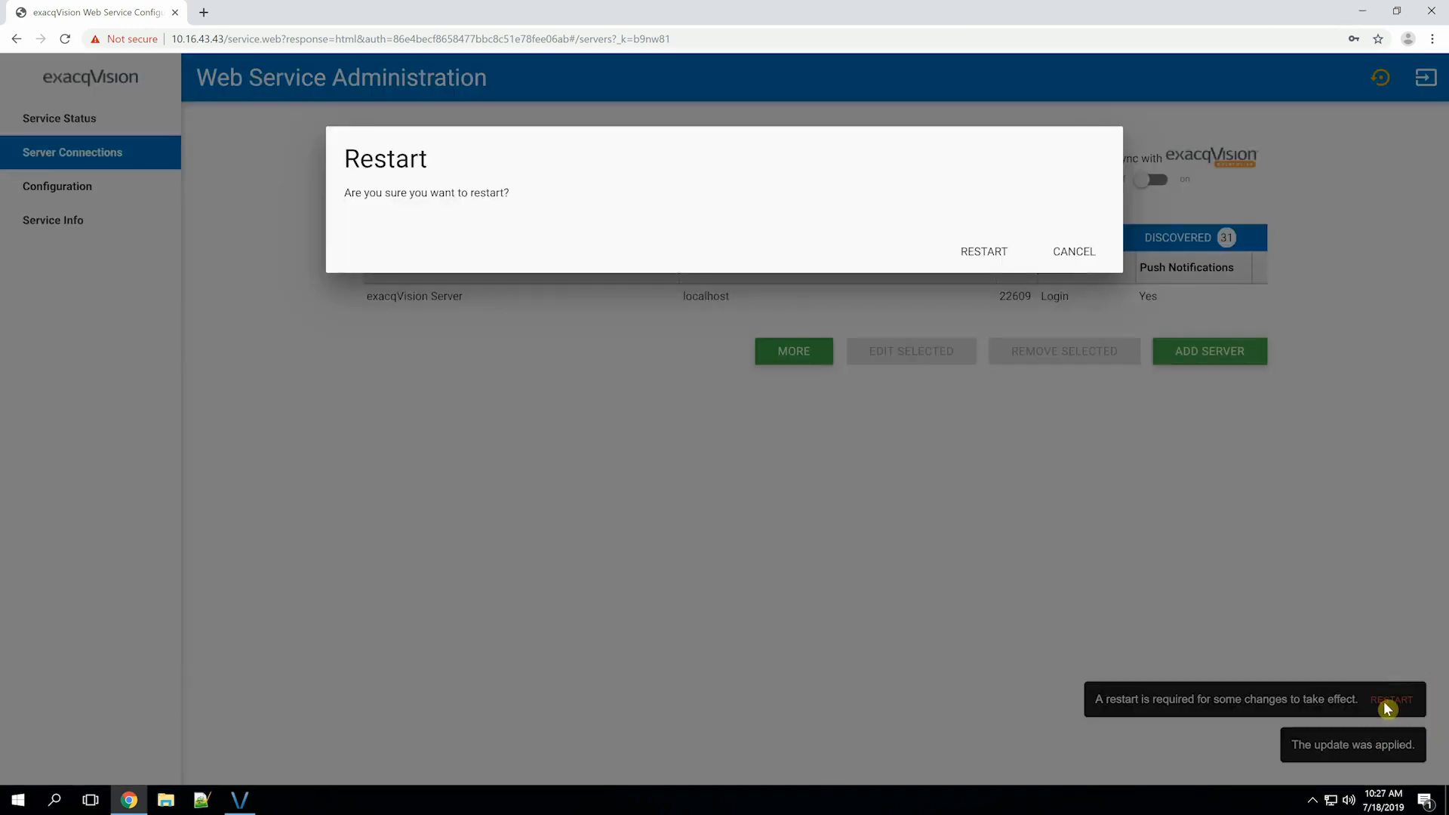
pyautogui.click(983, 252)
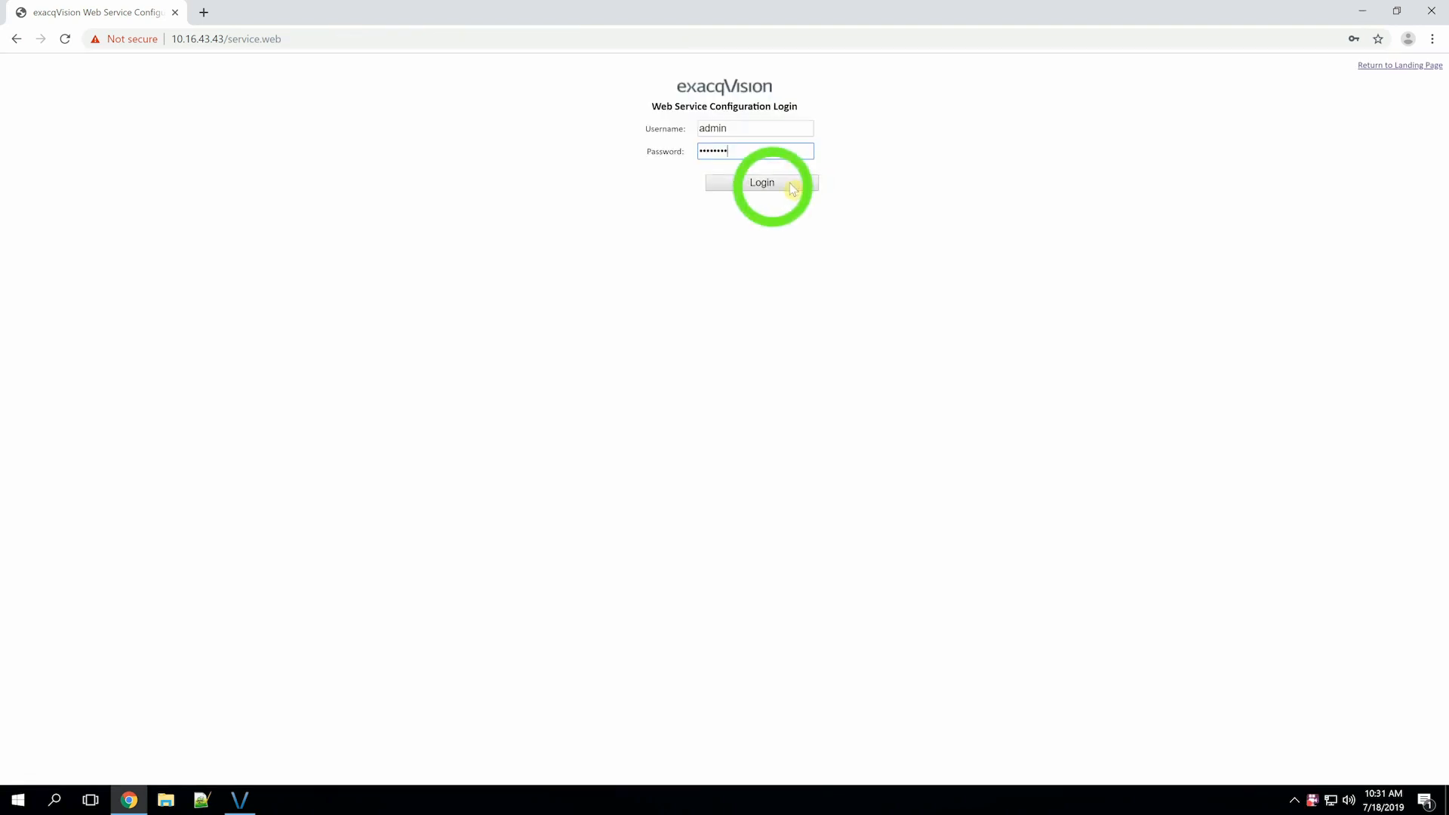
# Log back in and enable Relay Connections in the Basic configuration, then apply.
pyautogui.click(761, 182)
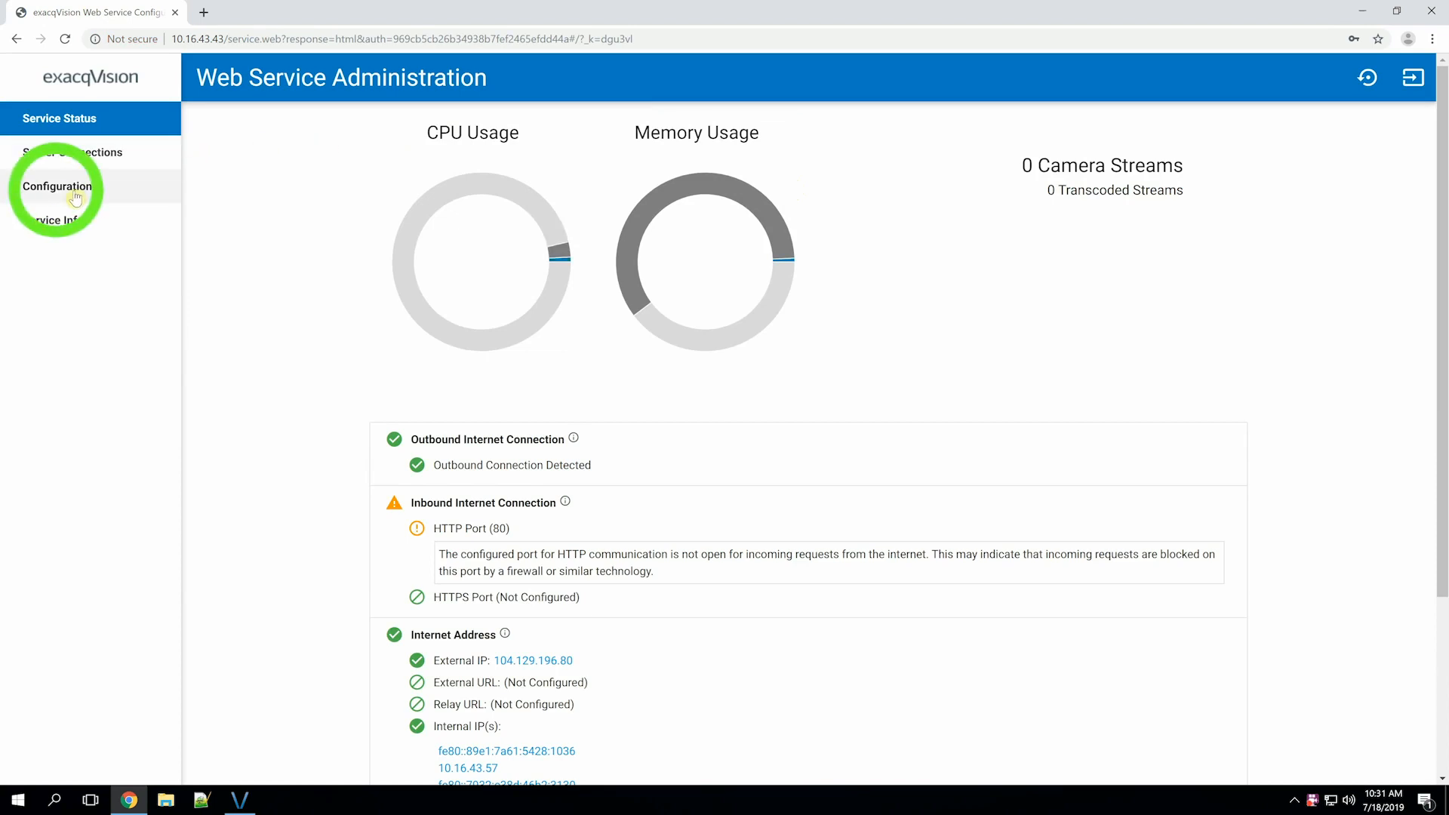
pyautogui.click(56, 186)
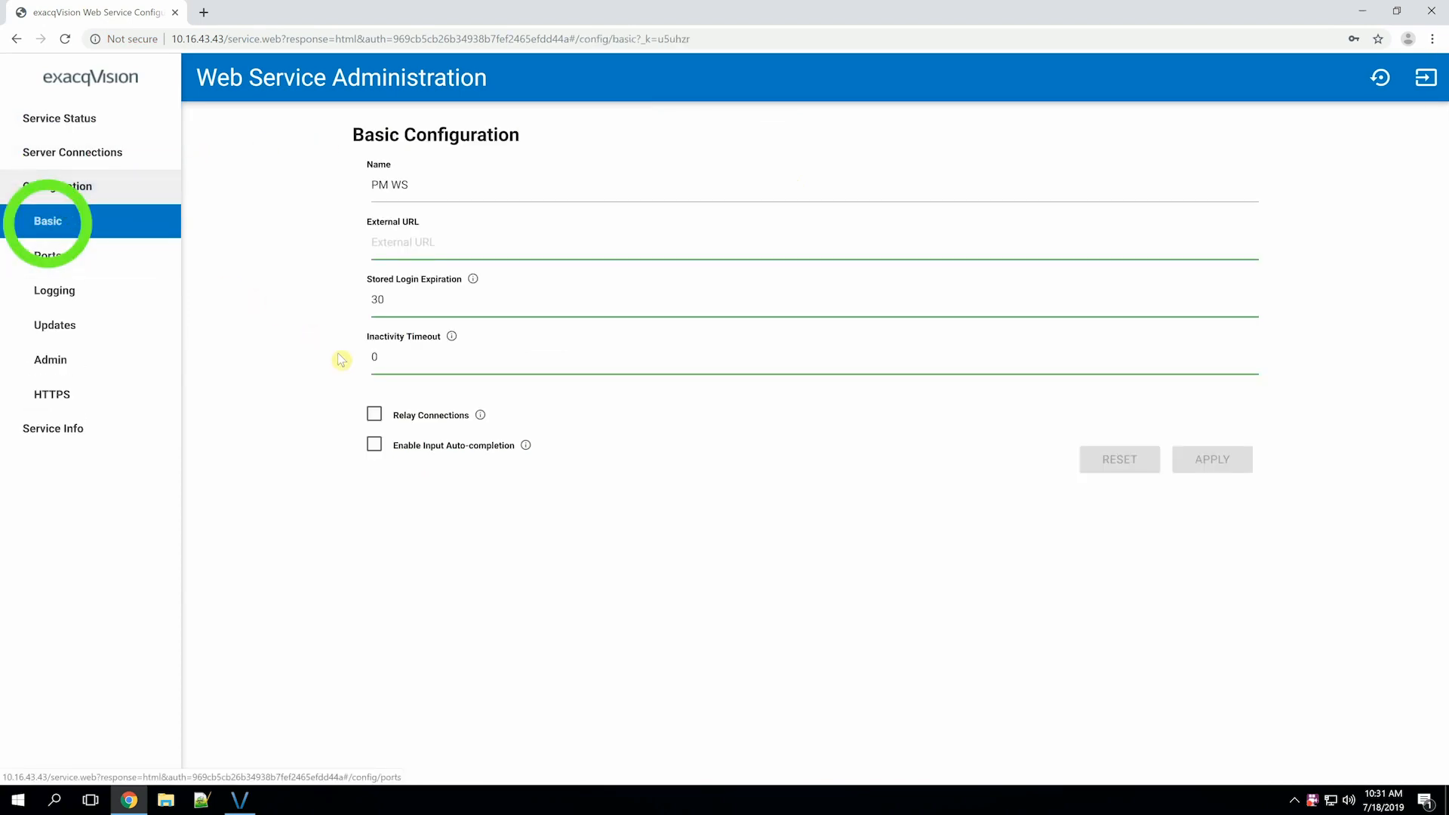
pyautogui.click(375, 414)
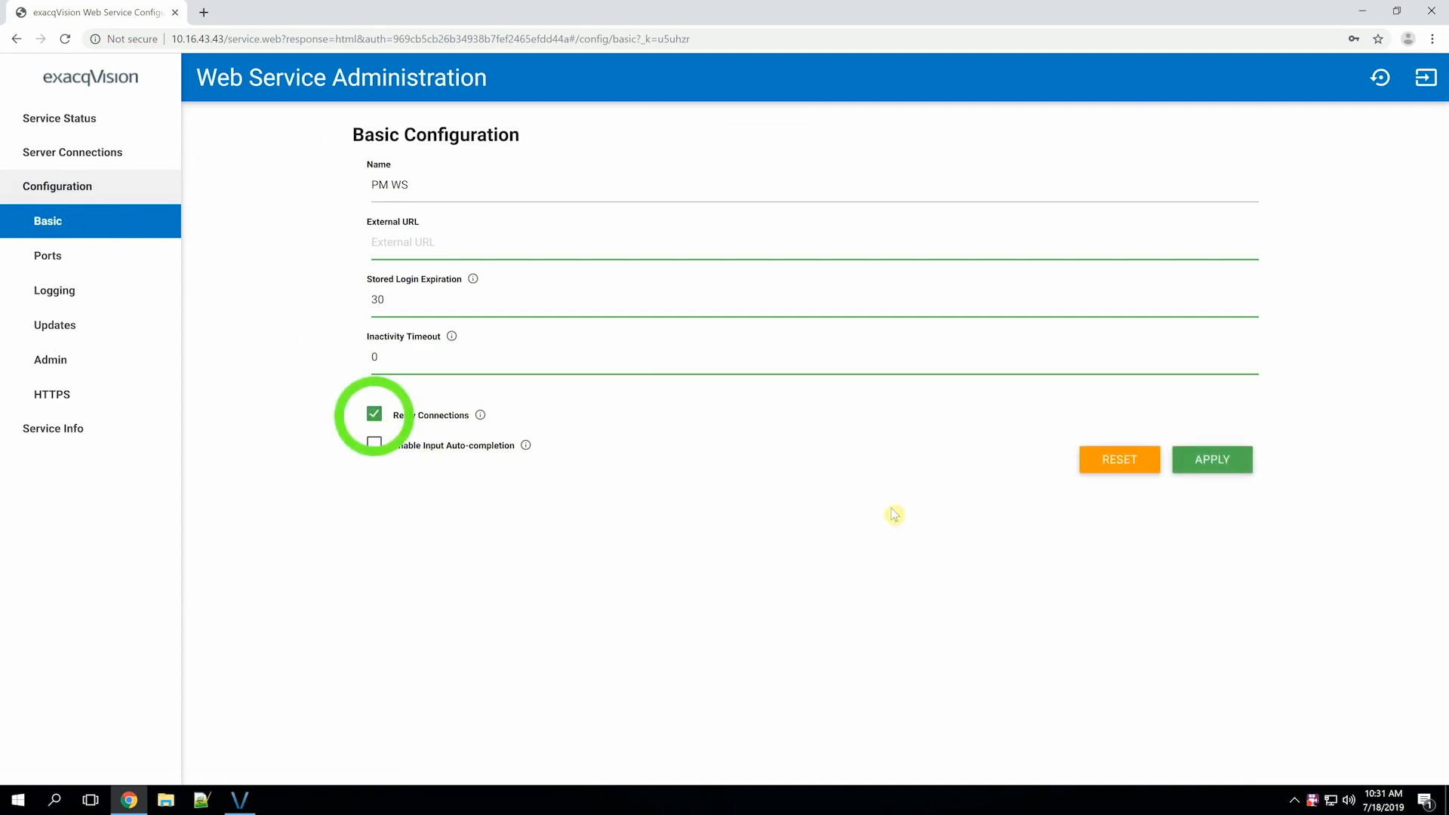
pyautogui.click(1212, 459)
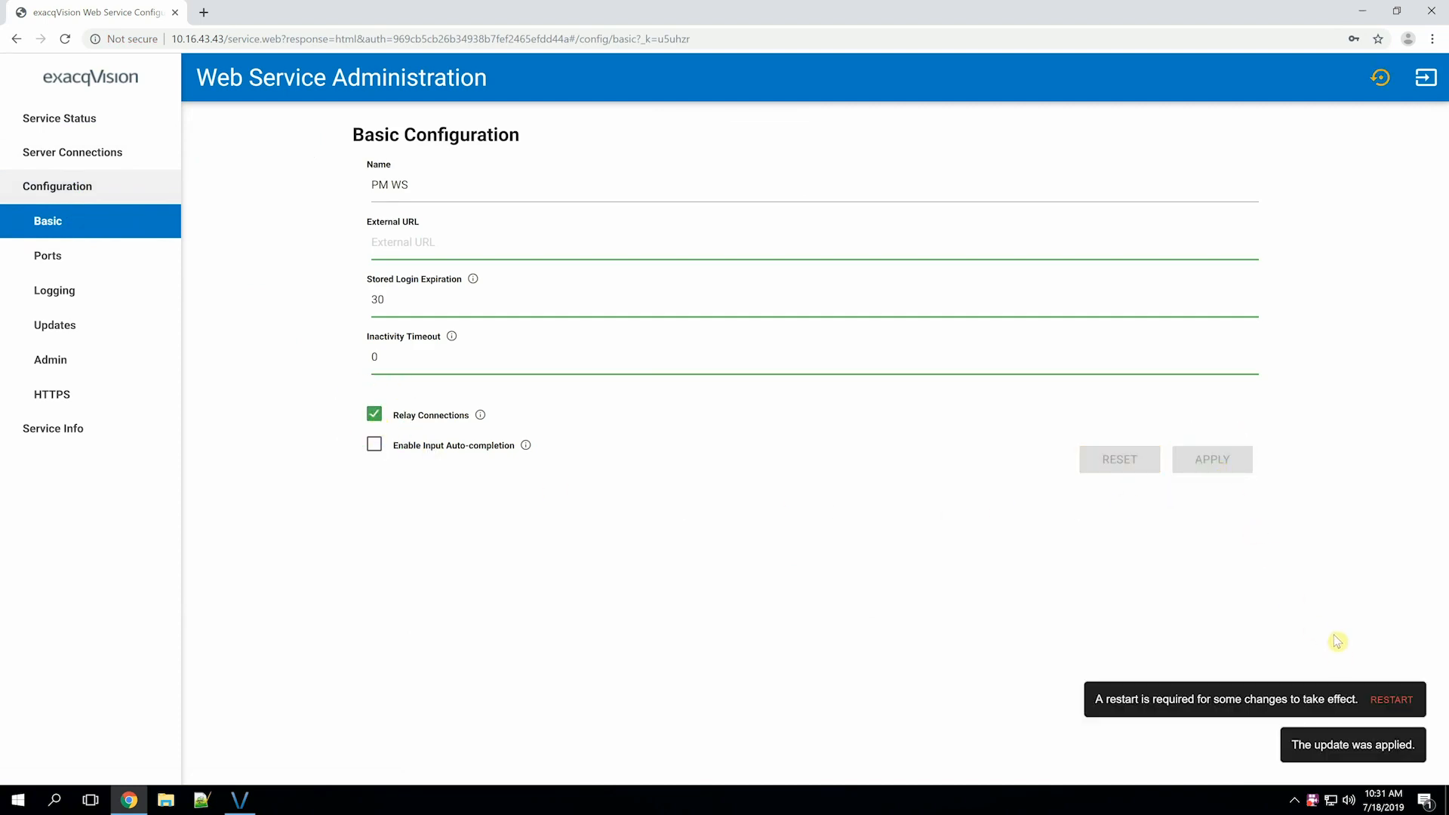
# Restart the web service again to activate relay connections.
pyautogui.click(1390, 698)
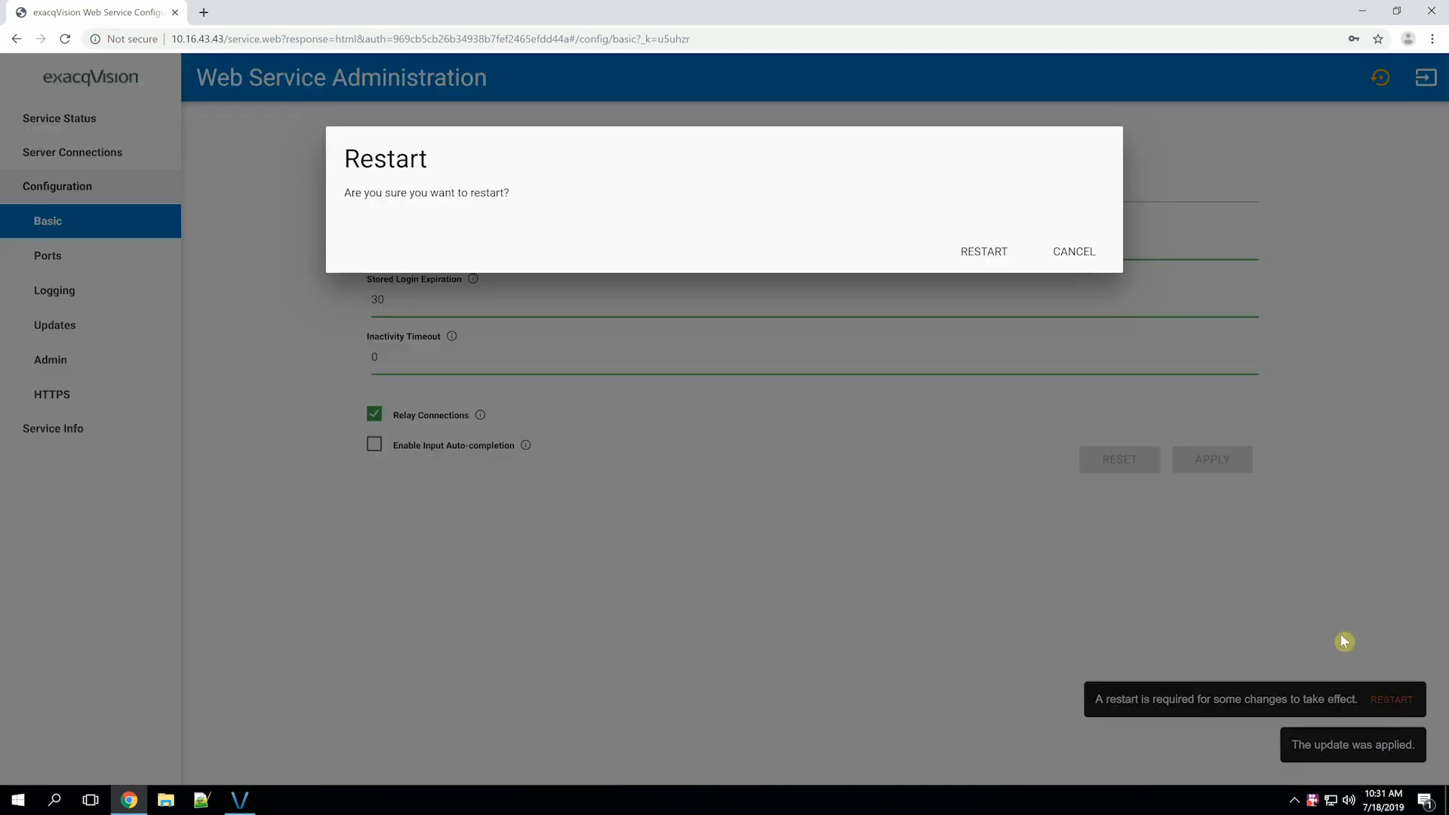
pyautogui.click(983, 251)
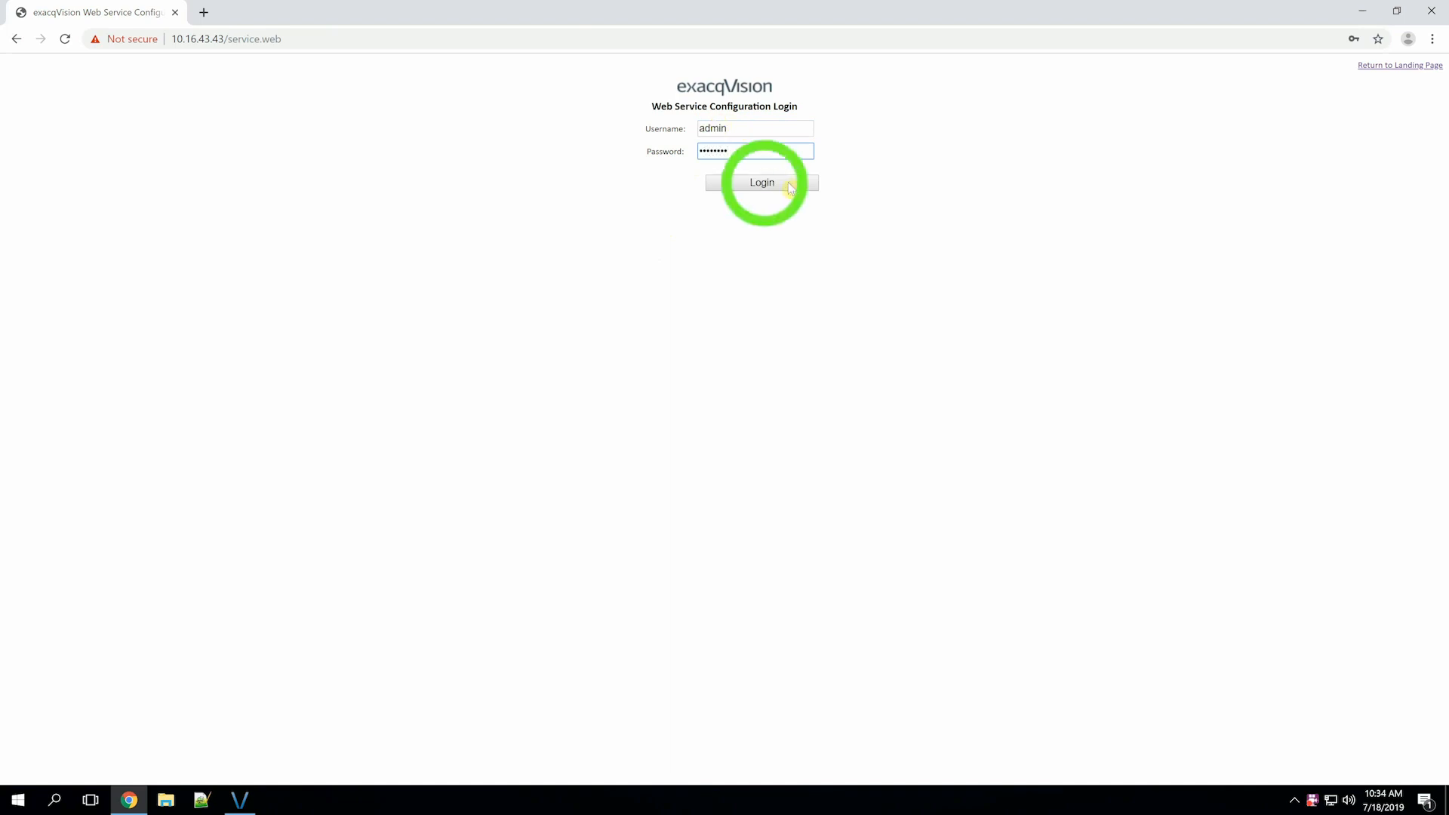
# Log in and confirm the Relay URL shows a green check with external and internal IPs.
pyautogui.click(761, 183)
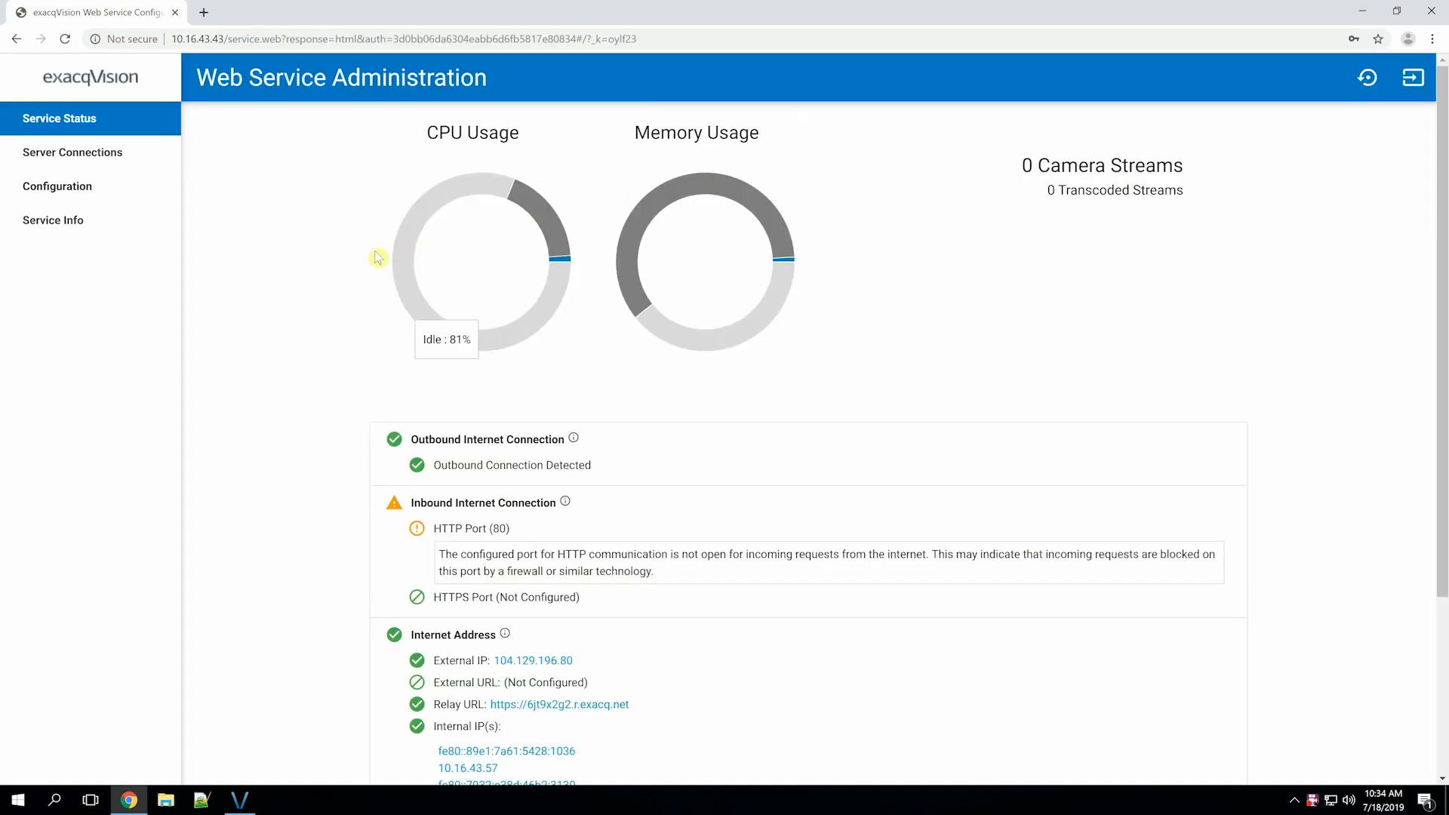
pyautogui.scroll(-3)
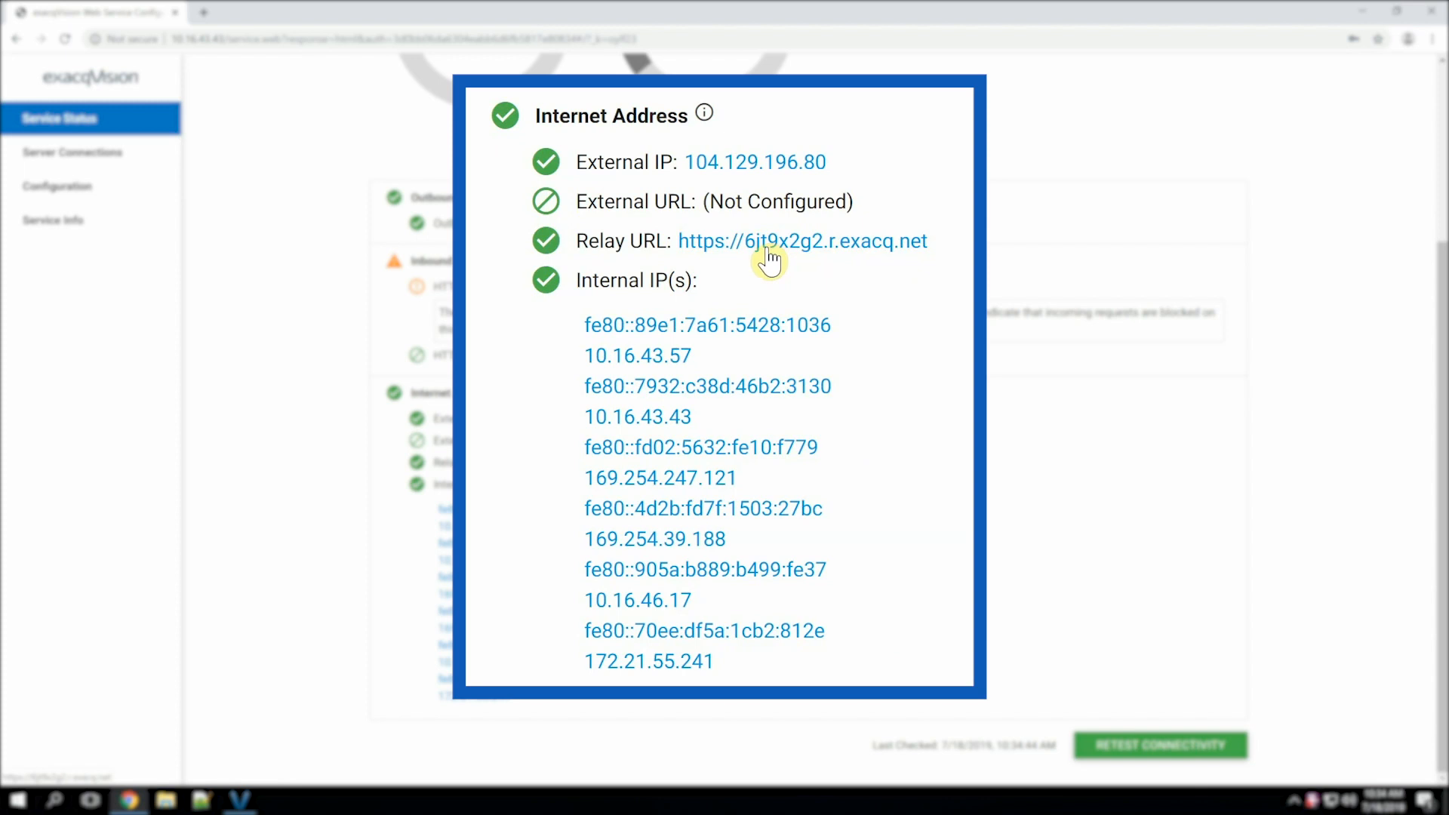
pyautogui.moveTo(821, 297)
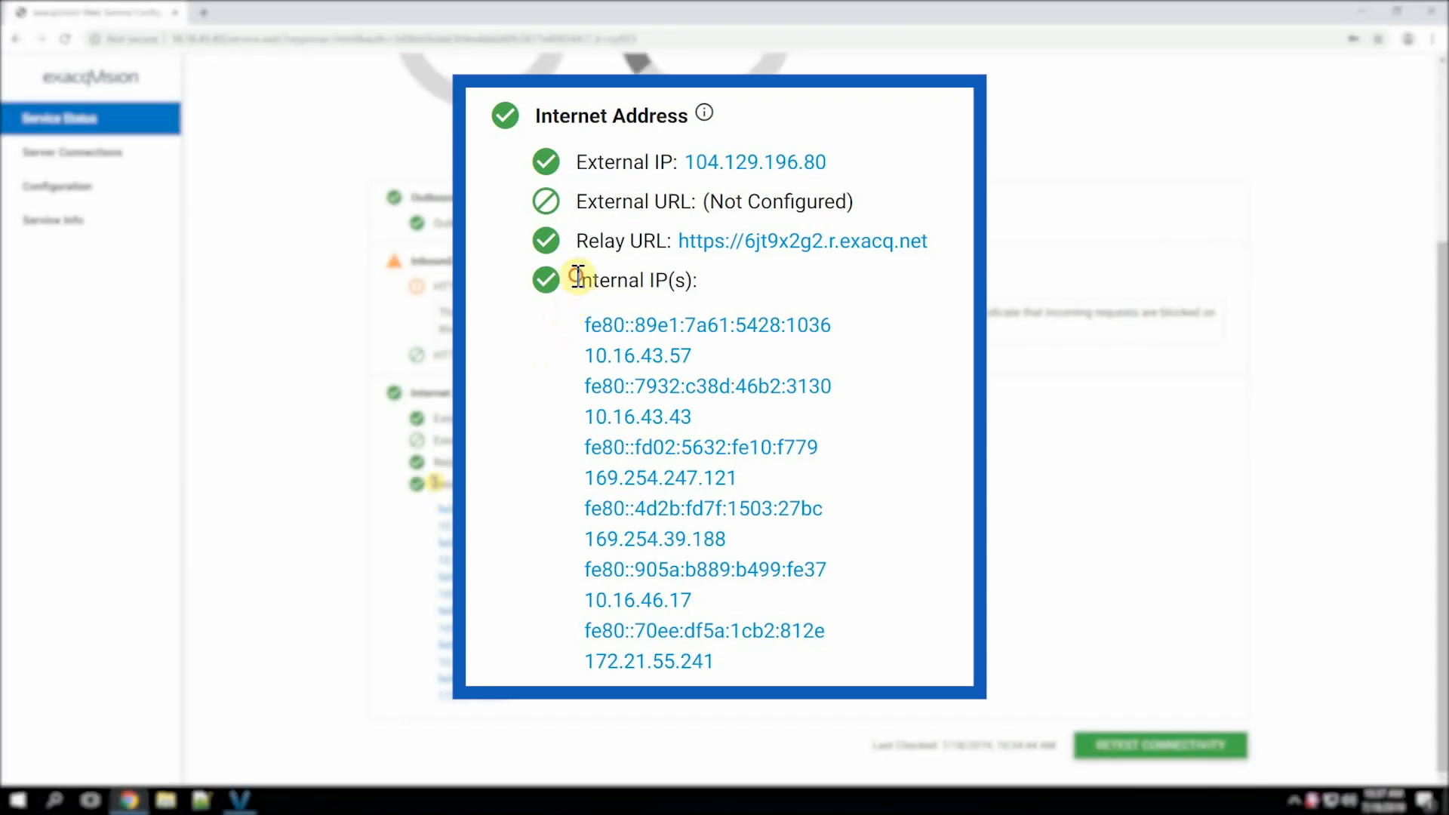
pyautogui.doubleClick(636, 281)
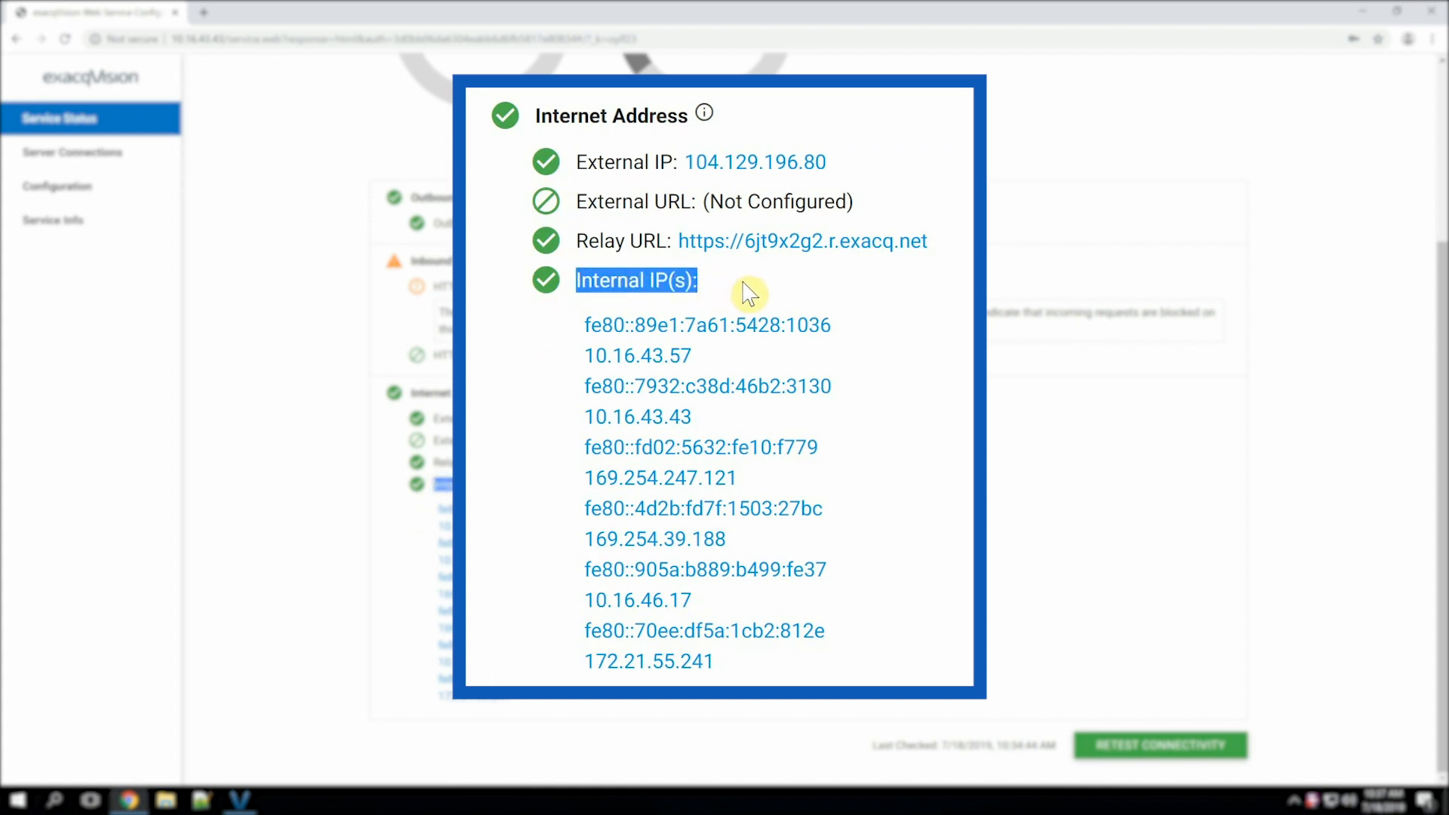
pyautogui.moveTo(842, 292)
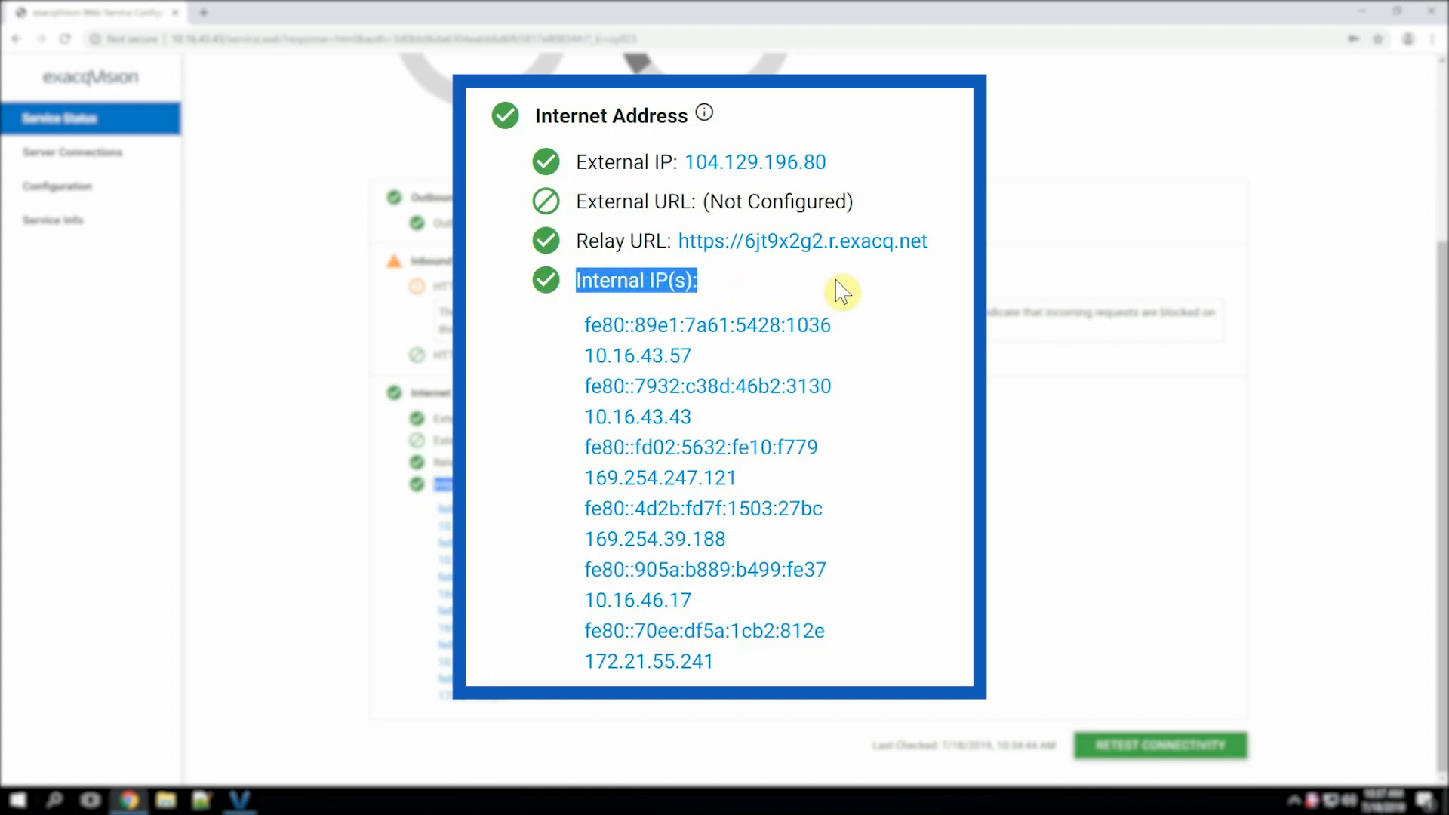
pyautogui.moveTo(618, 361)
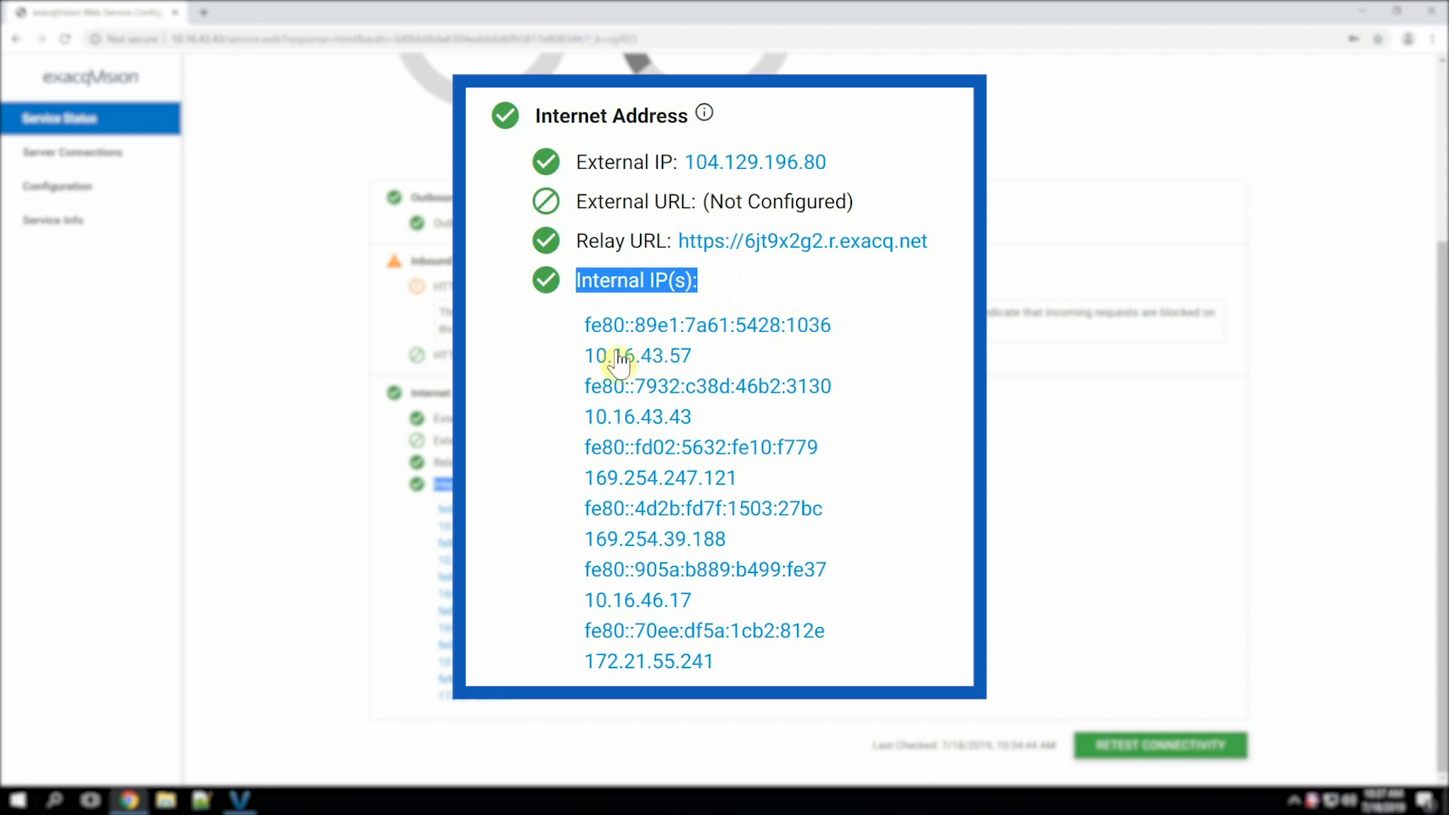